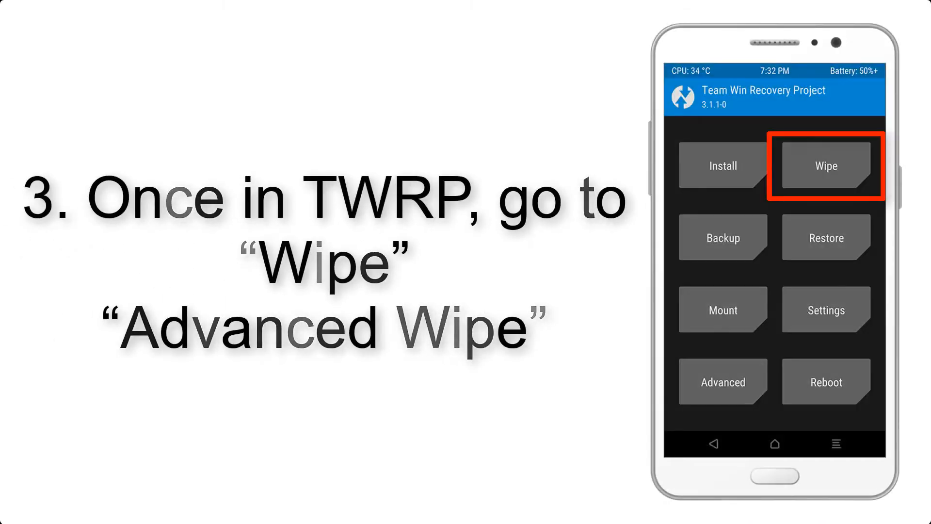
- Go from the TWRP main menu via Wipe to the Advanced Wipe partition list
click(825, 166)
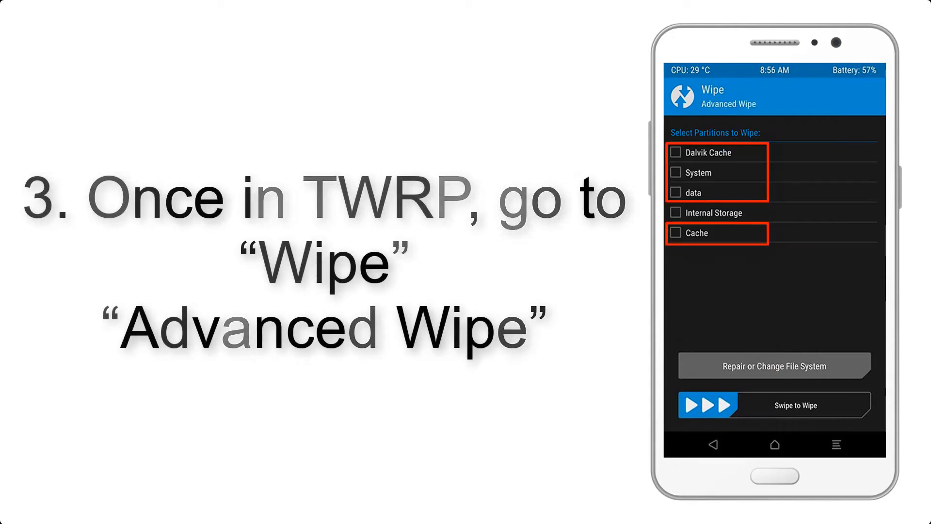